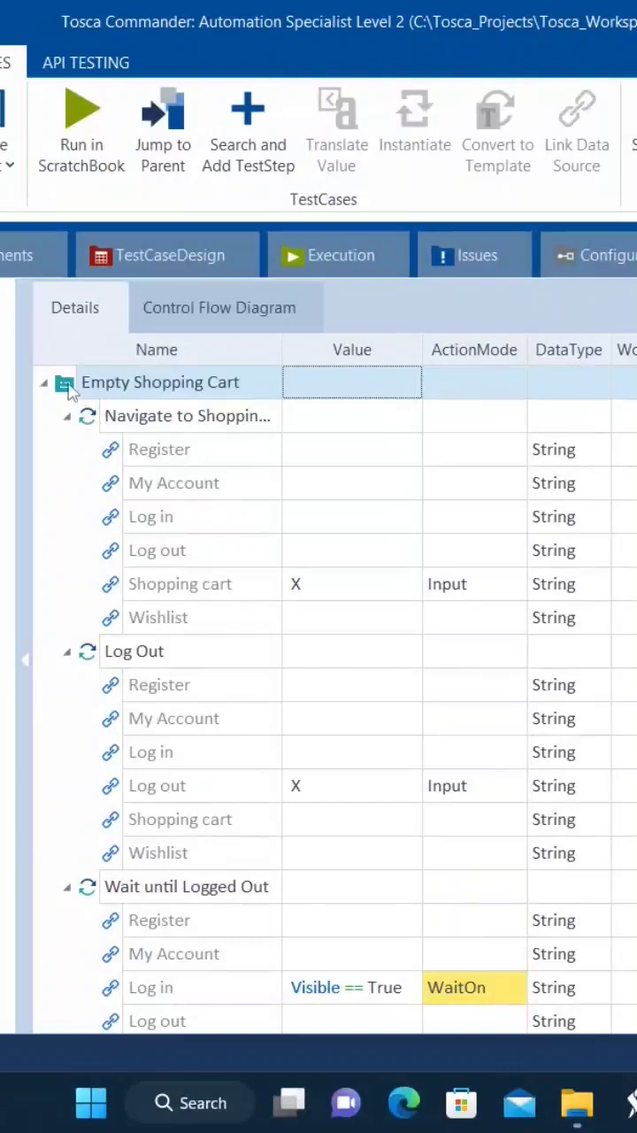
Create a WHILE statement inside the Empty Shopping Cart test case via its context menu.
{"action": "right_click", "coordinate": [159, 383]}
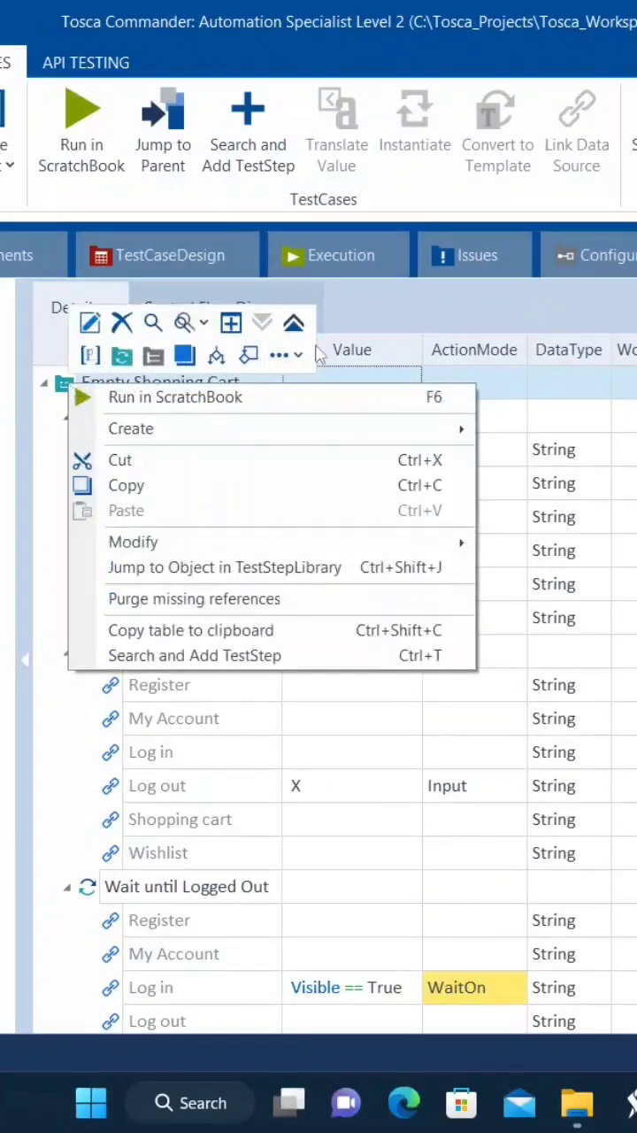
{"action": "mouse_move", "coordinate": [276, 354]}
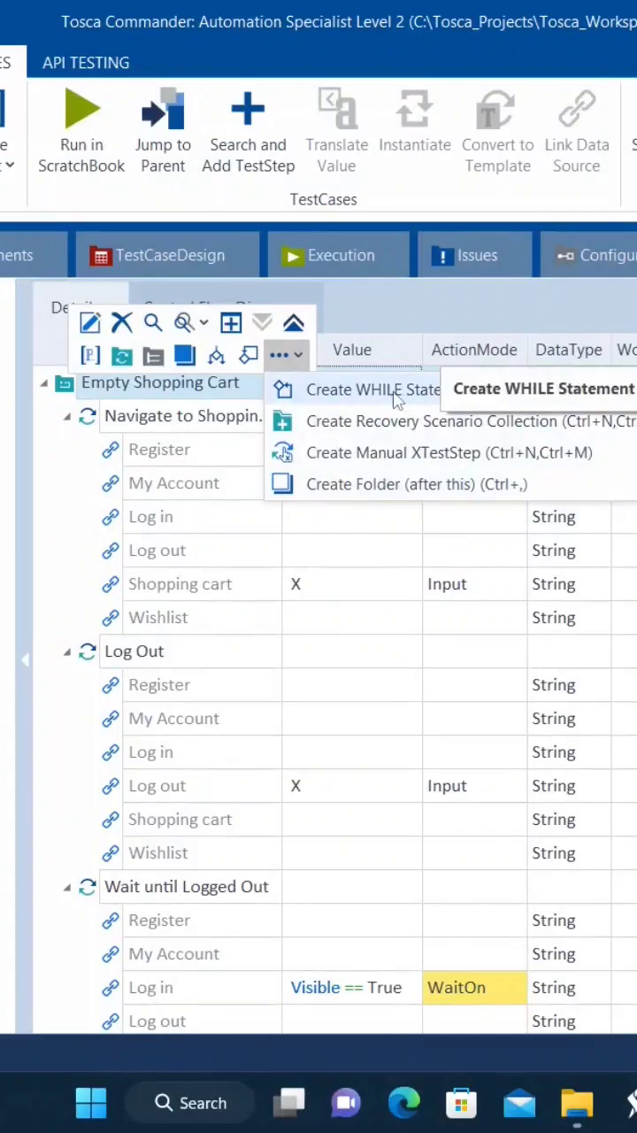
{"action": "left_click", "coordinate": [372, 390]}
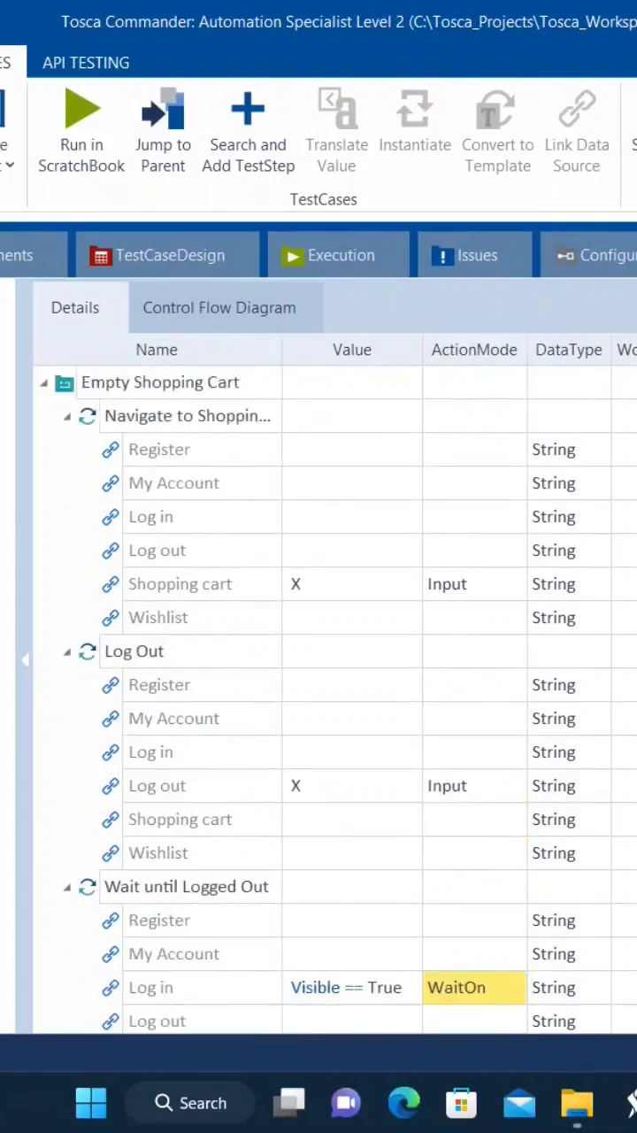
Place the While node directly after the Navigate to Shopping cart step in the tree.
{"action": "right_click", "coordinate": [159, 383]}
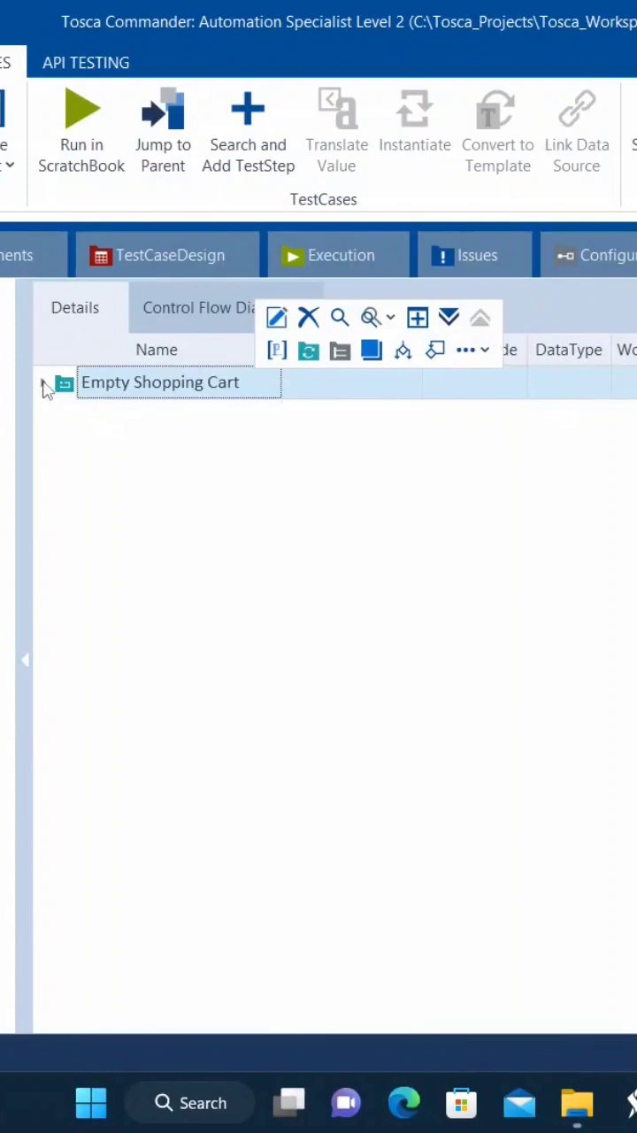
{"action": "left_click", "coordinate": [43, 383]}
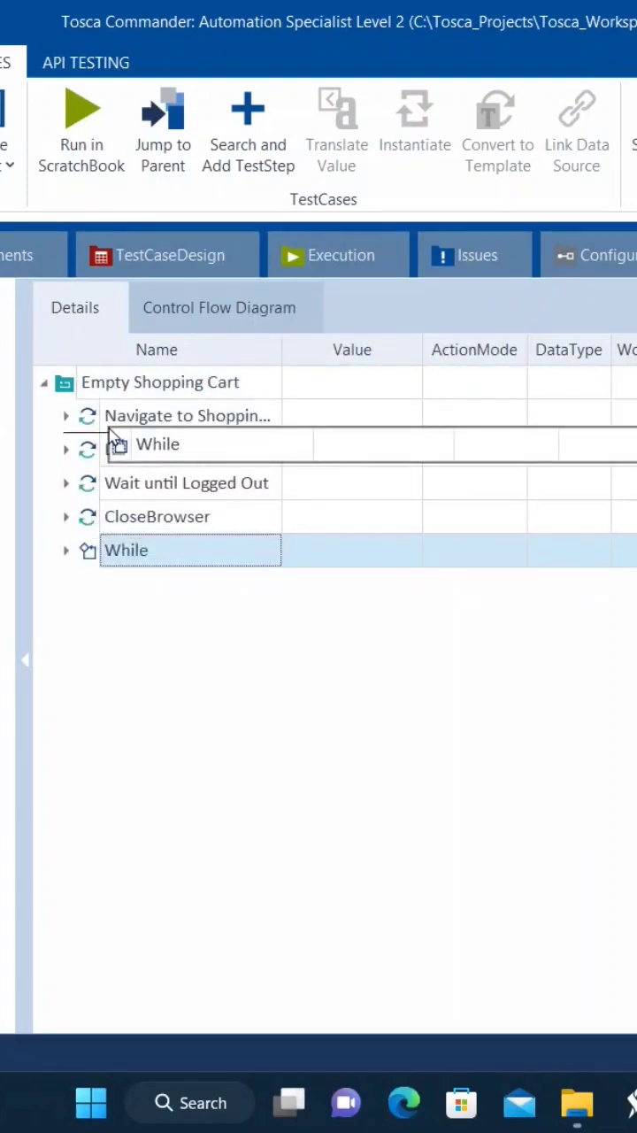
{"action": "left_click", "coordinate": [66, 414]}
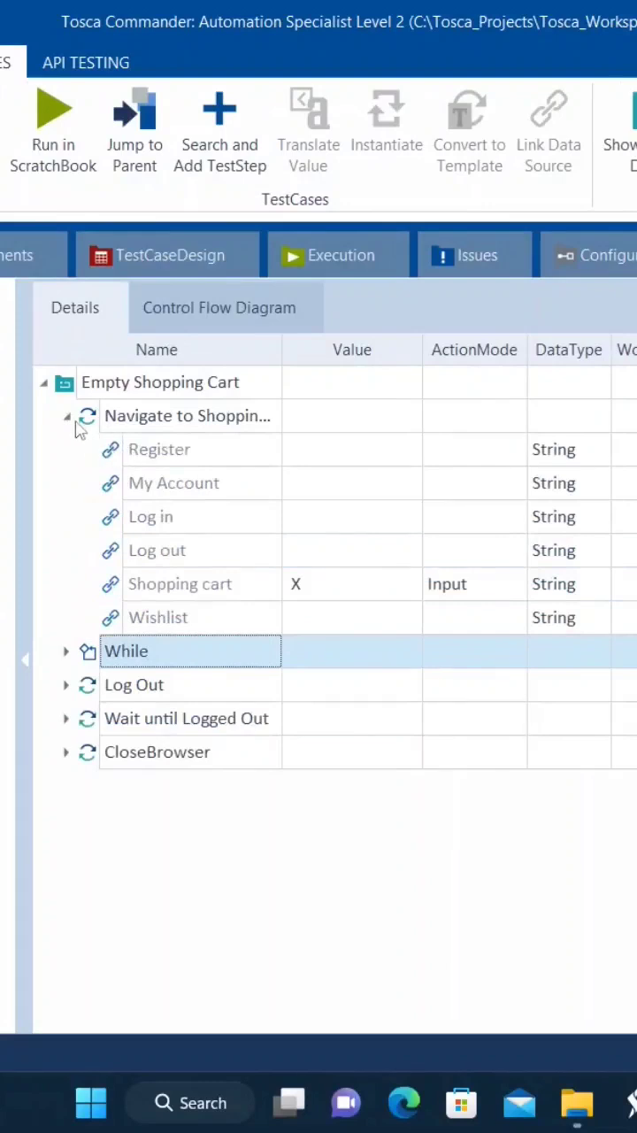
{"action": "left_click", "coordinate": [68, 416]}
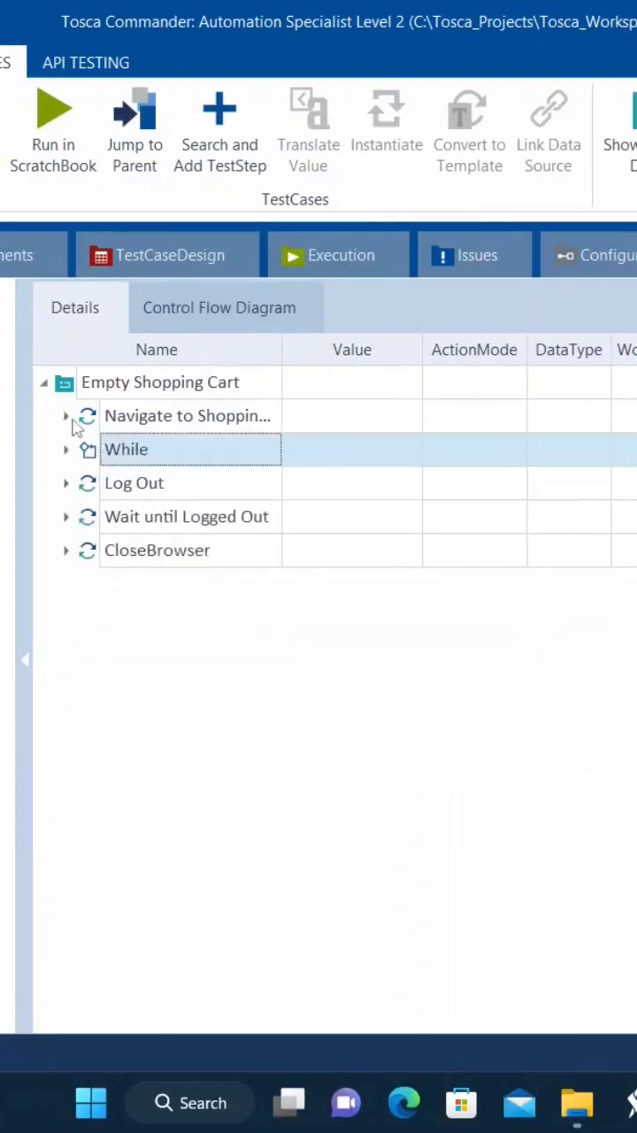
Expand the While node to reveal its Condition and Loop parts and its Condition alone.
{"action": "left_click", "coordinate": [66, 450]}
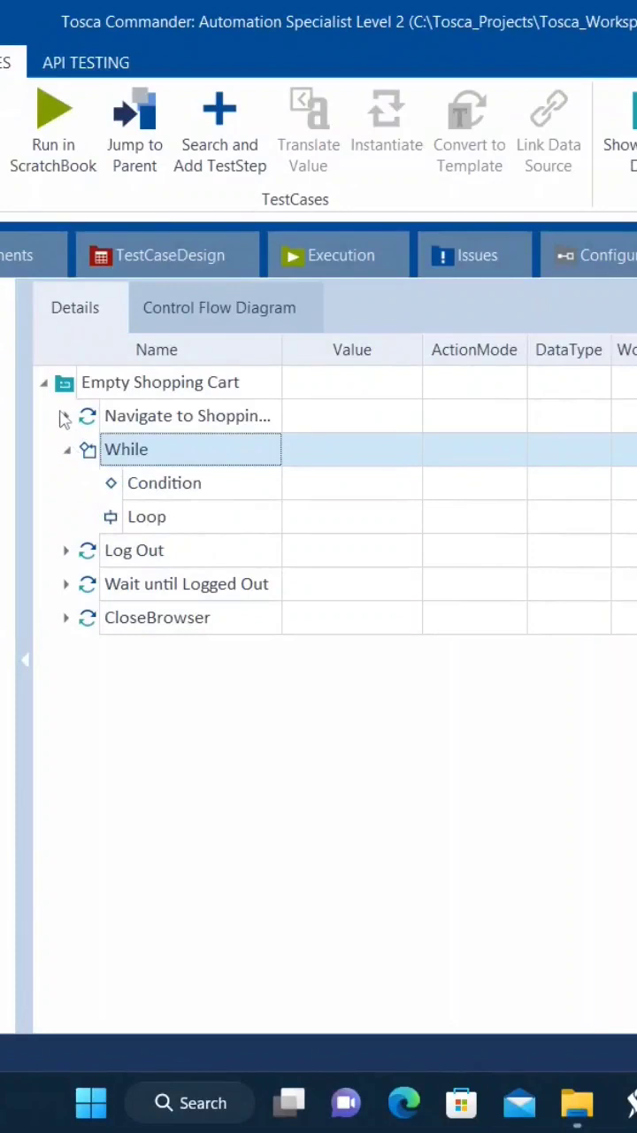
{"action": "left_click", "coordinate": [65, 416]}
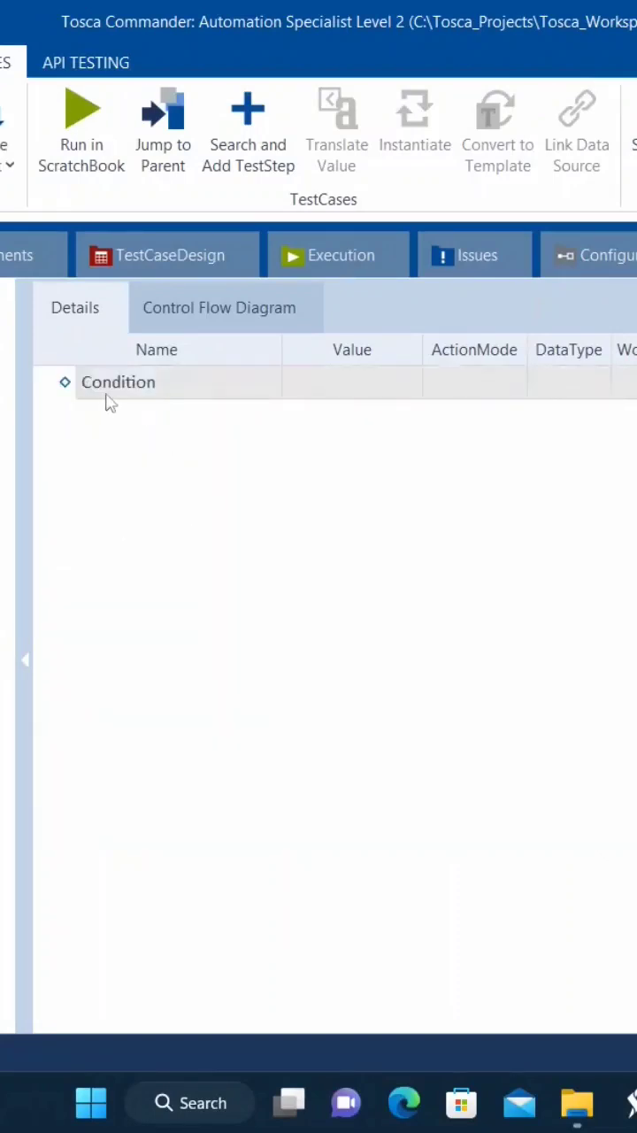
Select the While's Condition entry, then bring up the Demo Web Shop's empty cart page.
{"action": "left_click", "coordinate": [117, 382]}
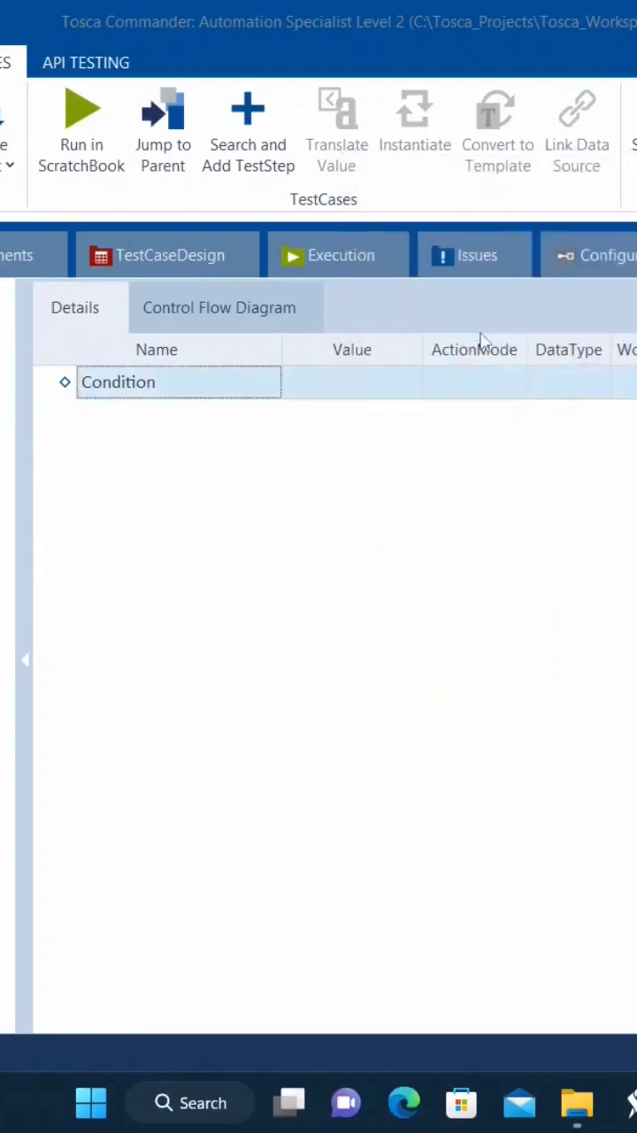
{"action": "left_click", "coordinate": [63, 382]}
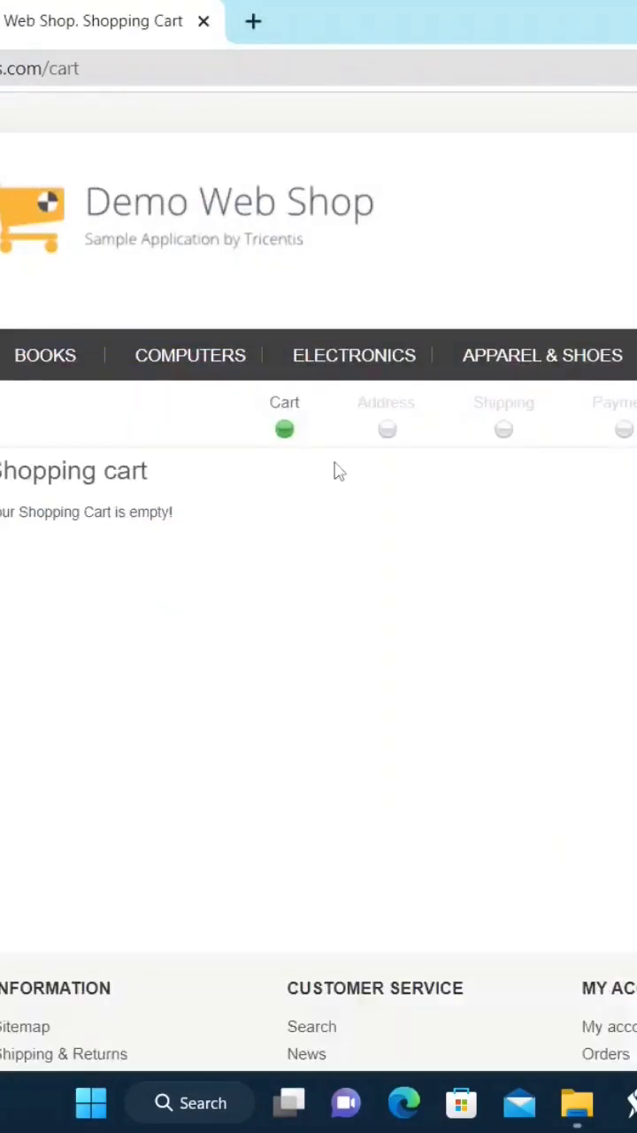
{"action": "mouse_move", "coordinate": [216, 705]}
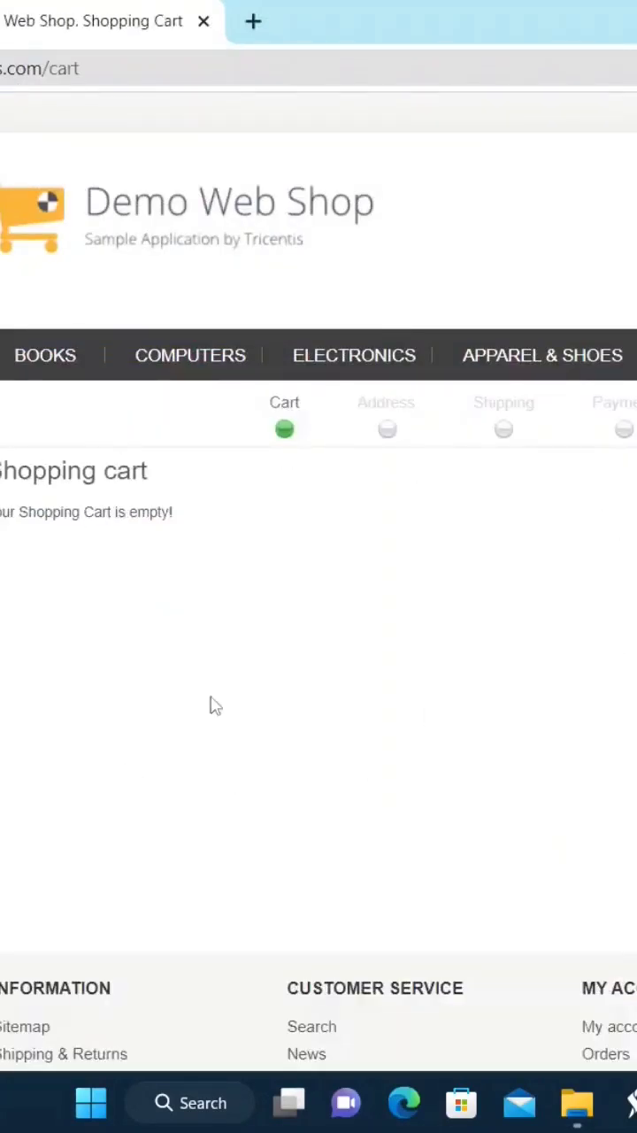